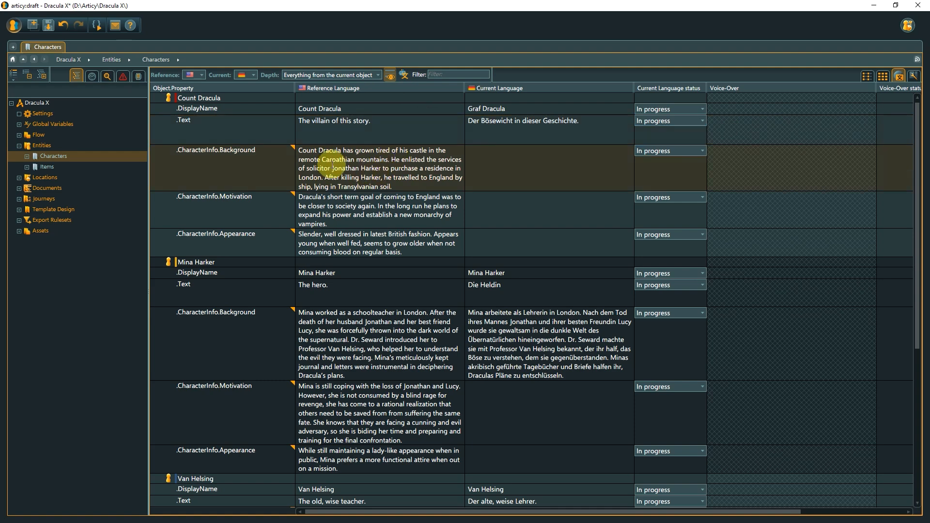
Translate Count Dracula's background text from the reference language into German
right_click(380, 168)
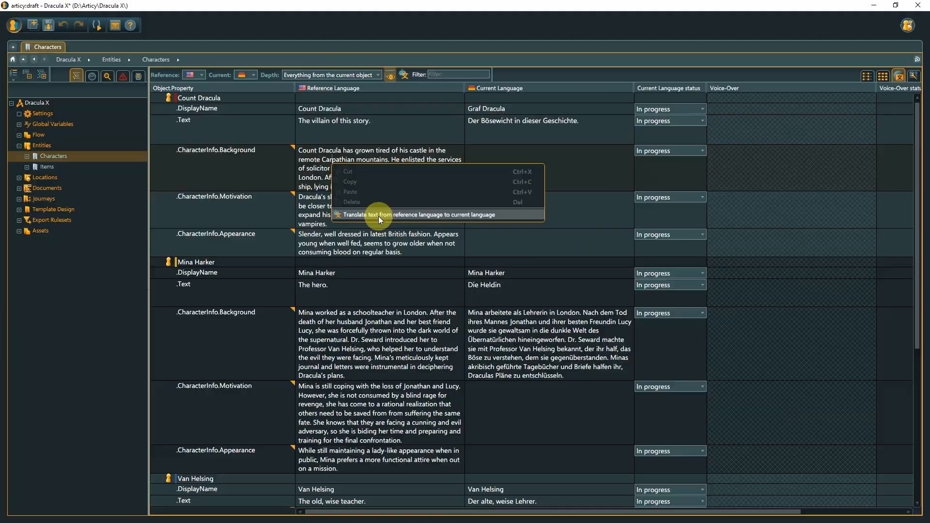
click(386, 214)
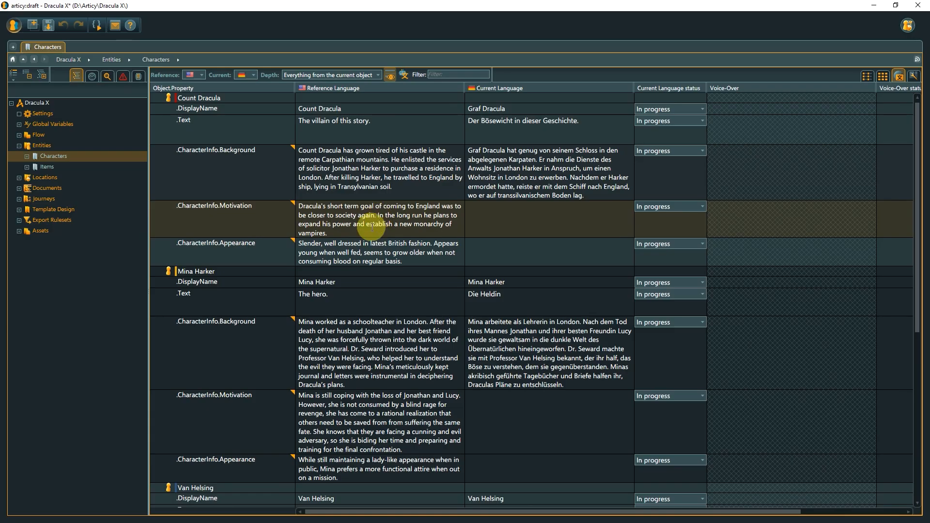
right_click(380, 219)
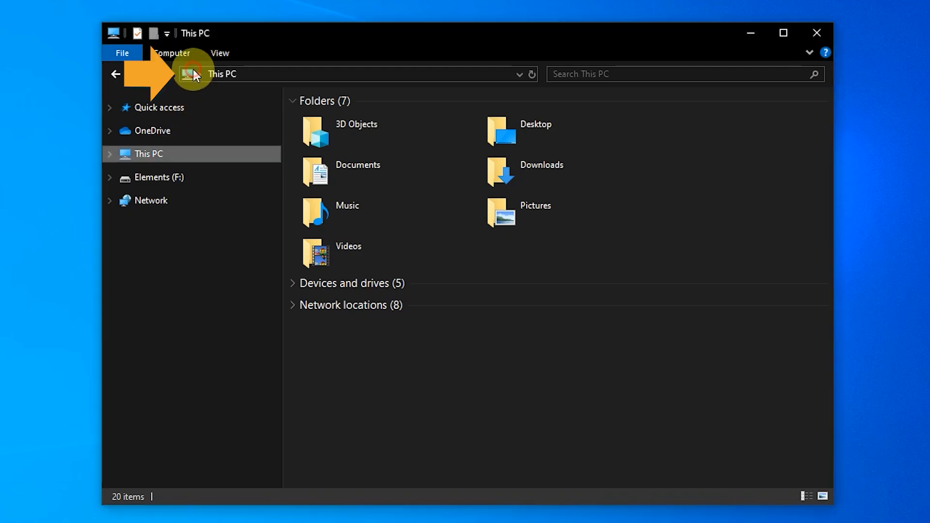
Navigate File Explorer to %Appdata% to show the Roaming folder
text(%)
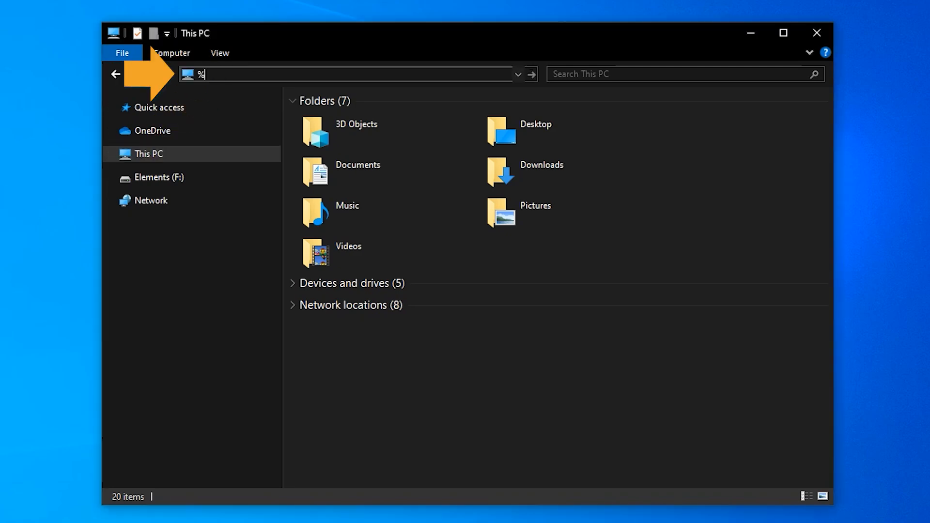
text(Appdata%)
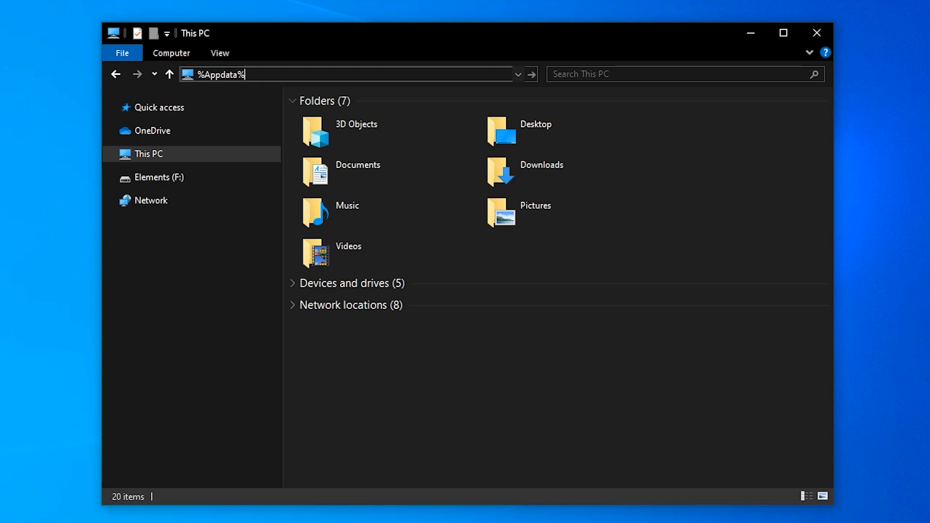
key(Enter)
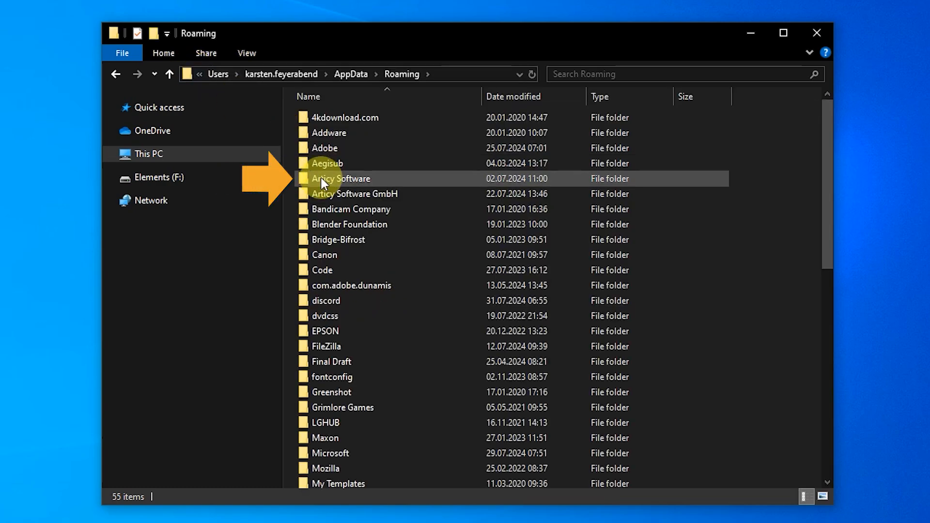
Browse Articy Software > articy > 4.x and open articy.cfg in Notepad
double_click(340, 179)
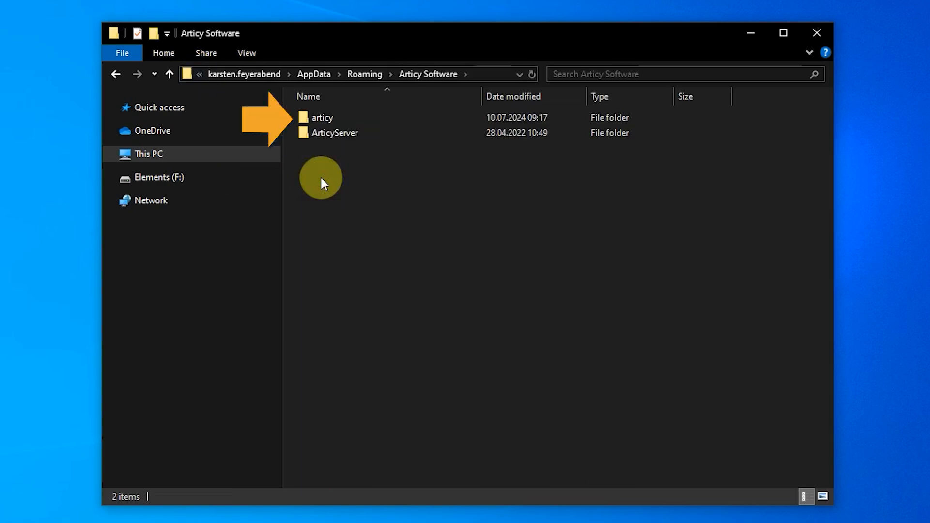
double_click(322, 118)
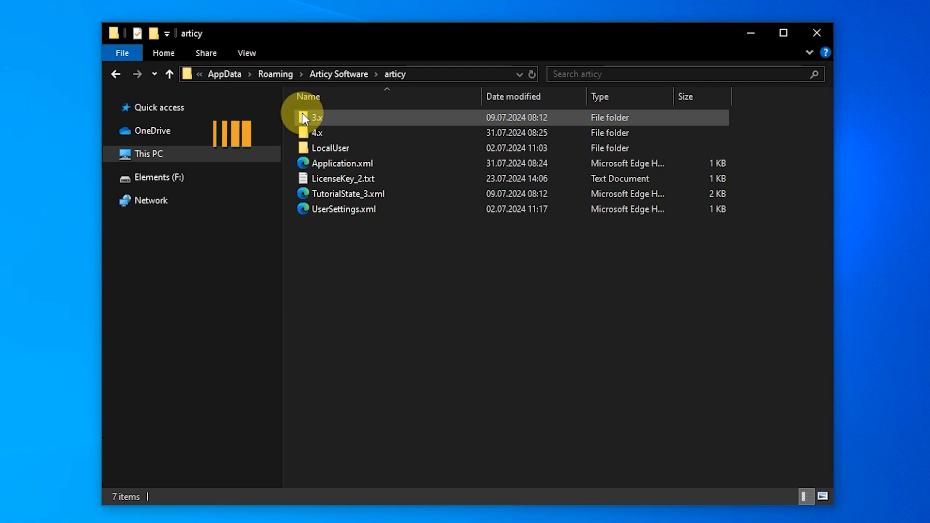
double_click(316, 133)
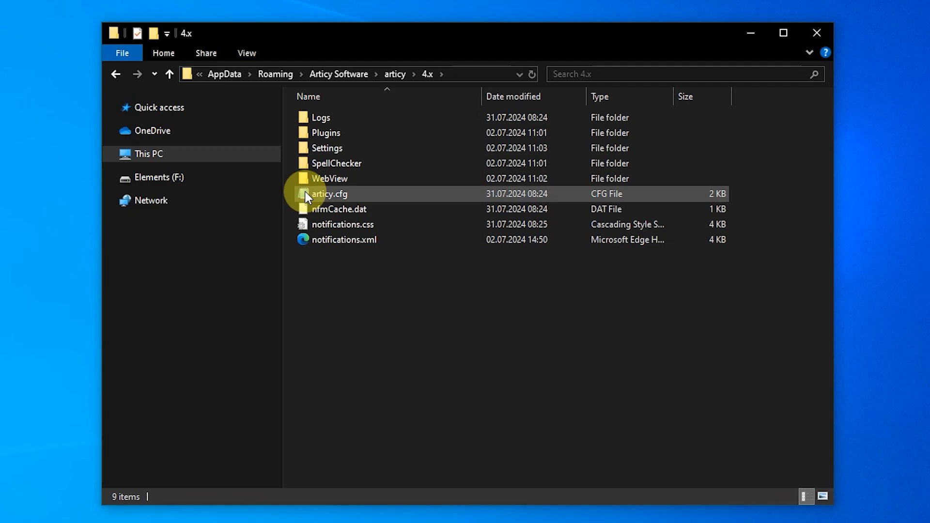
double_click(328, 193)
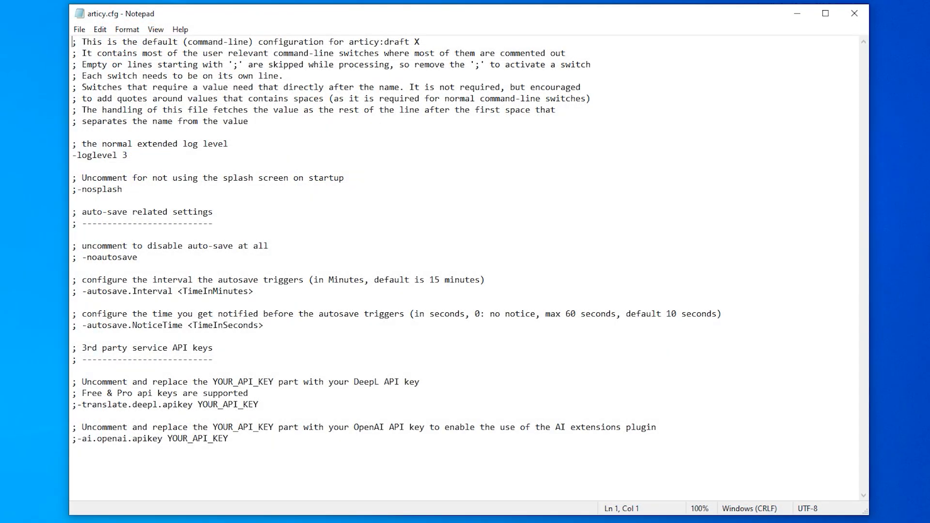